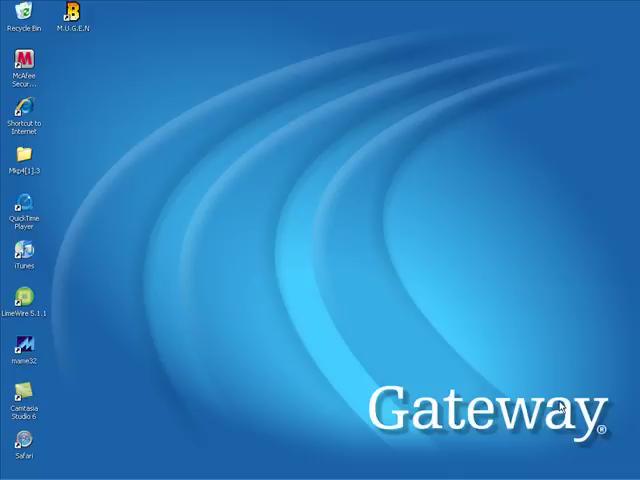
{"action": "mouse_move", "coordinate": [314, 55]}
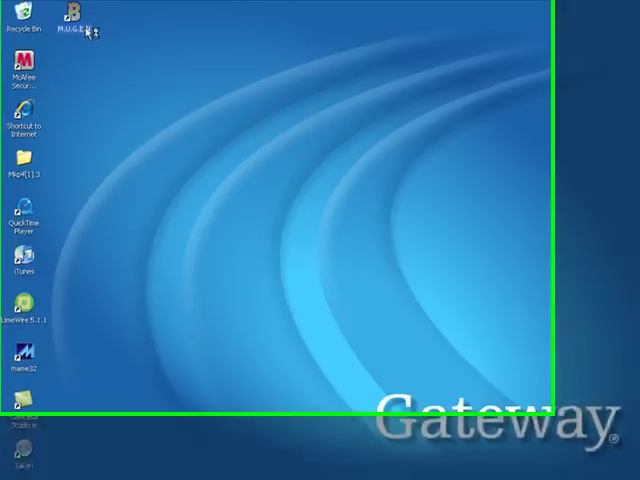
- Launch M.U.G.E.N from its desktop shortcut, opening a blank game window
{"action": "double_click", "coordinate": [81, 16]}
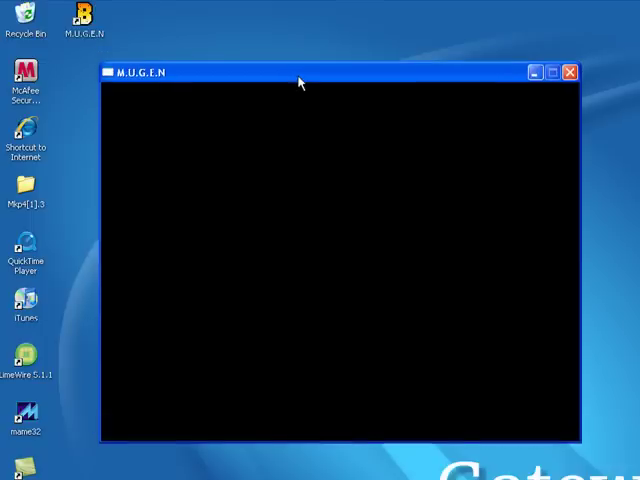